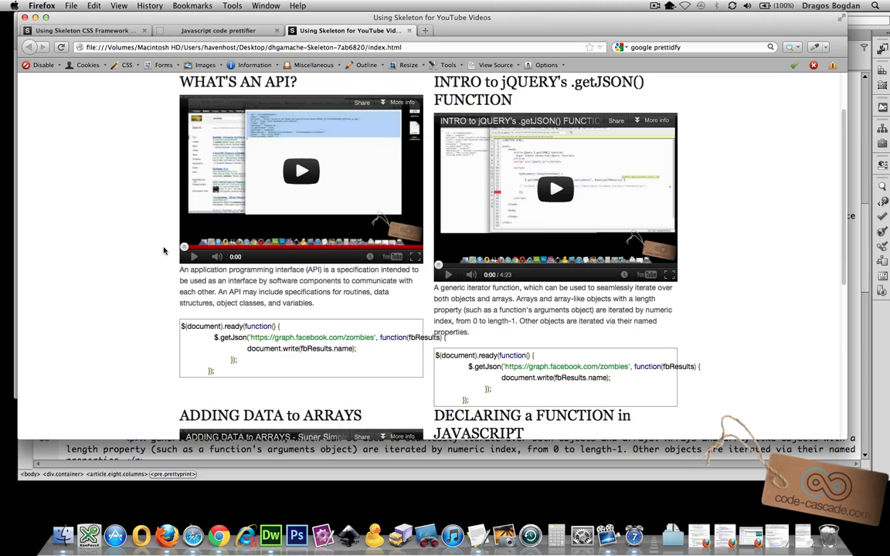
{"action": "mouse_move", "coordinate": [240, 436]}
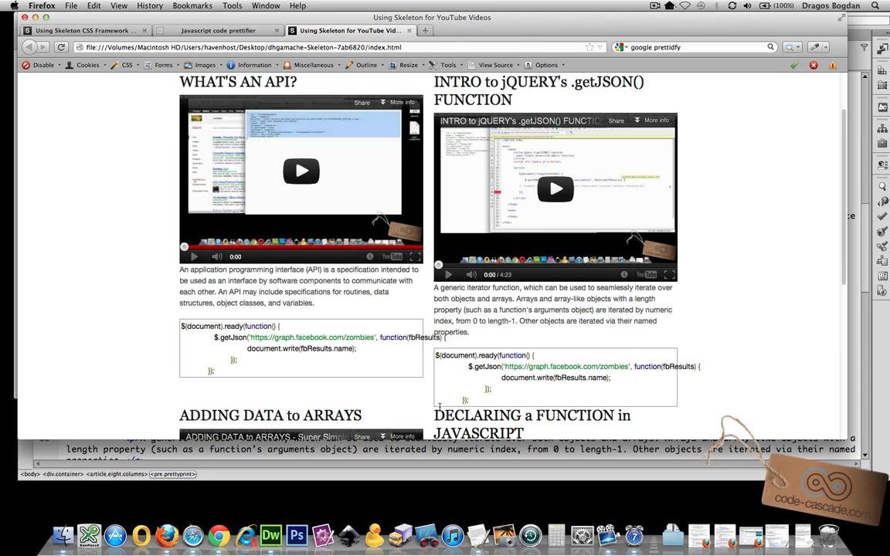
{"action": "mouse_move", "coordinate": [279, 119]}
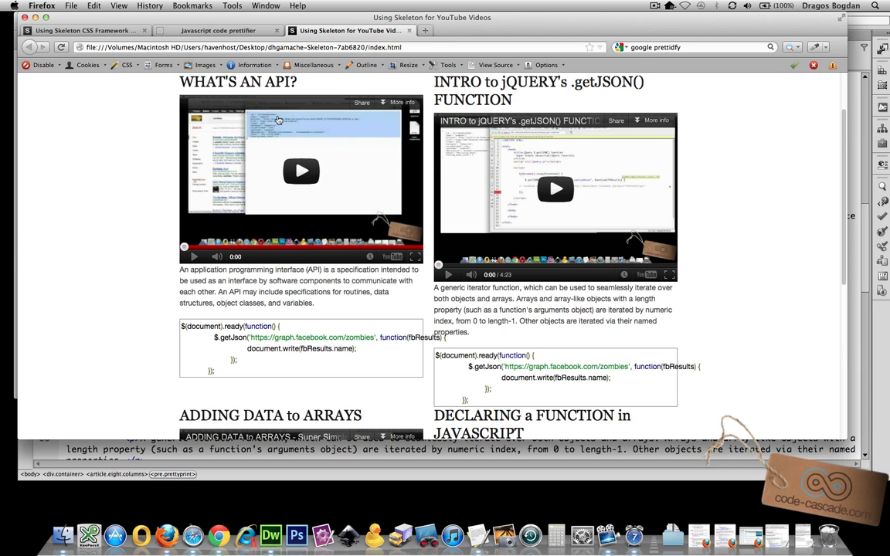
- Read the prettify README's lang-html class example, then scroll to 'How do I put line numbers in my code?'
{"action": "left_click", "coordinate": [217, 30]}
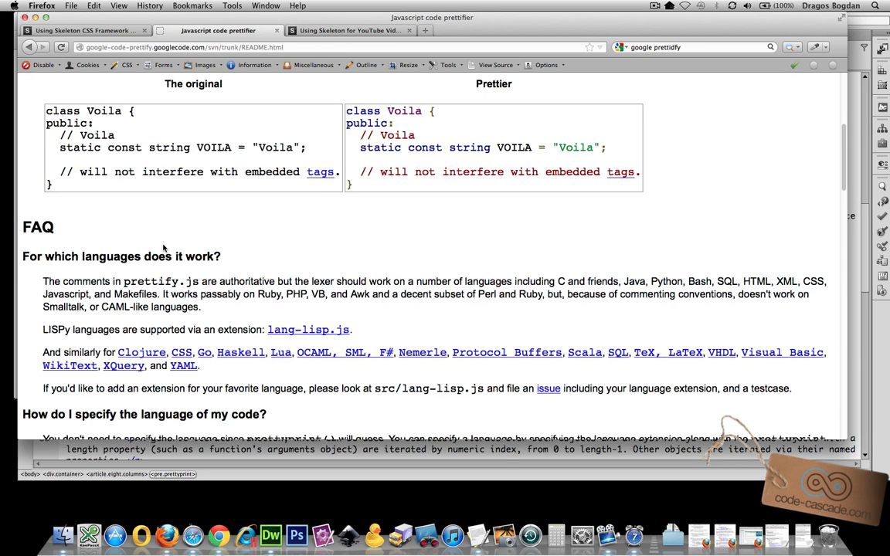
{"action": "scroll", "scroll_direction": "down", "scroll_amount": 3}
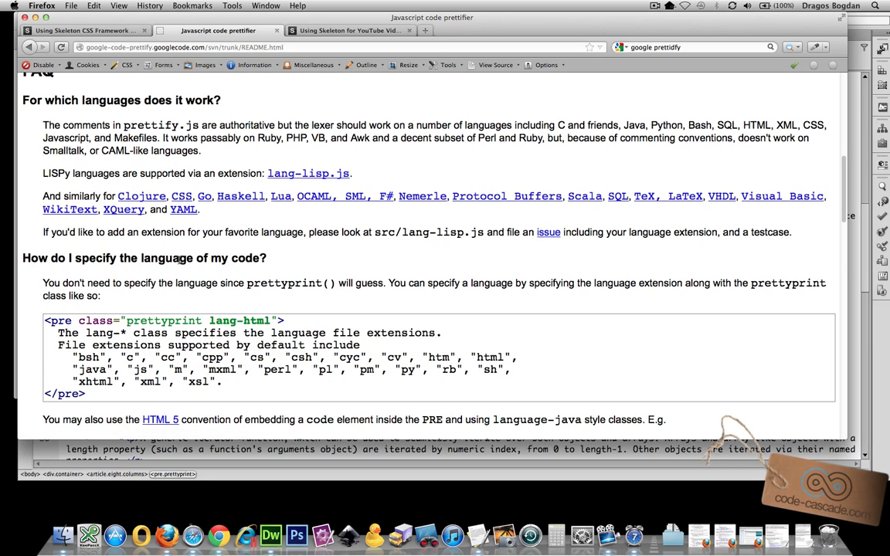
{"action": "left_click_drag", "start_coordinate": [140, 258], "coordinate": [235, 283]}
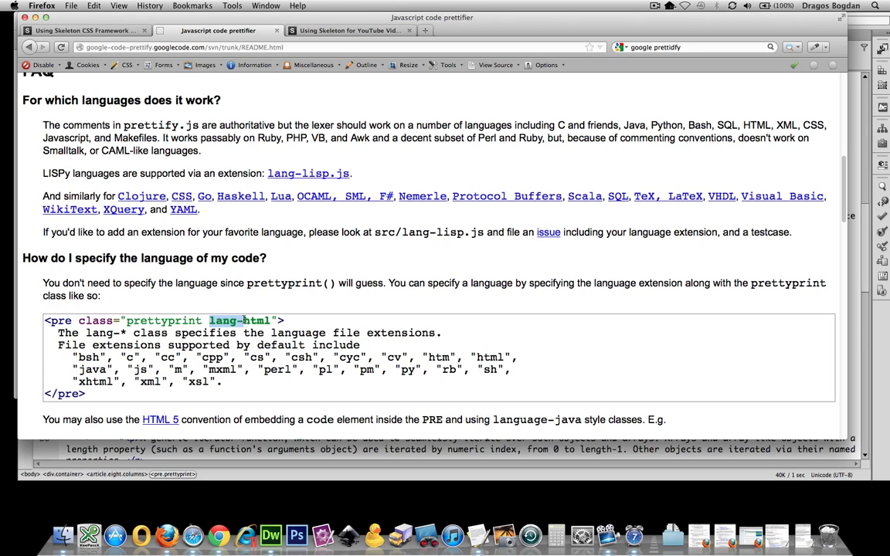
{"action": "scroll", "scroll_direction": "down", "scroll_amount": 3}
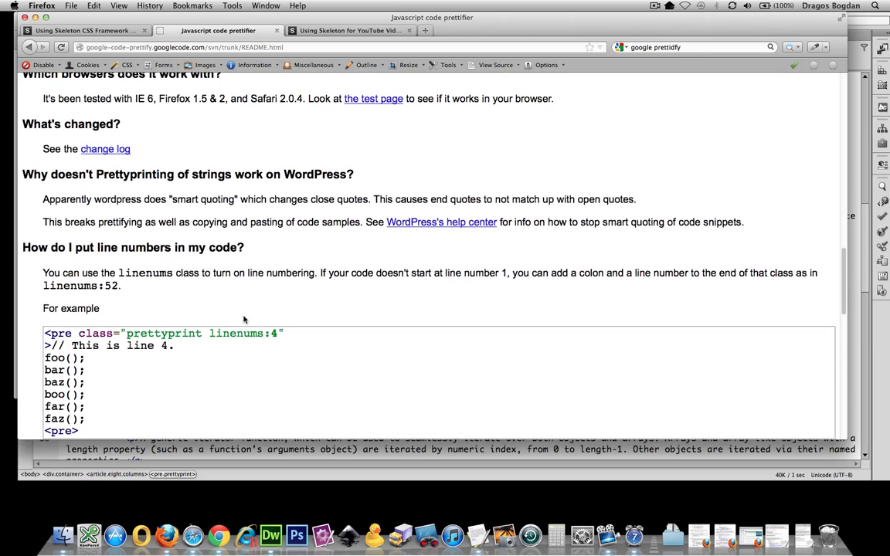
{"action": "scroll", "scroll_direction": "down", "scroll_amount": 3}
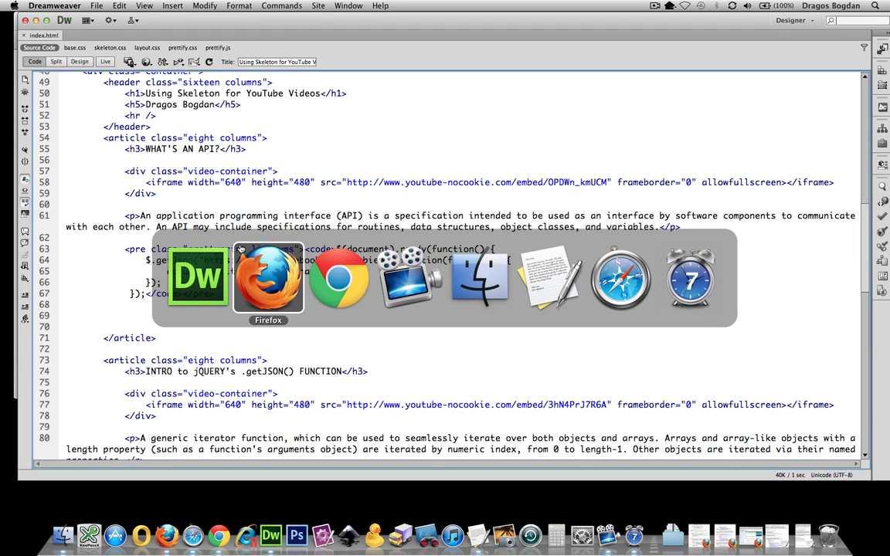
- Reload index.html in Chrome and inspect the first snippet's numbered, alternately shaded lines
{"action": "left_click", "coordinate": [268, 275]}
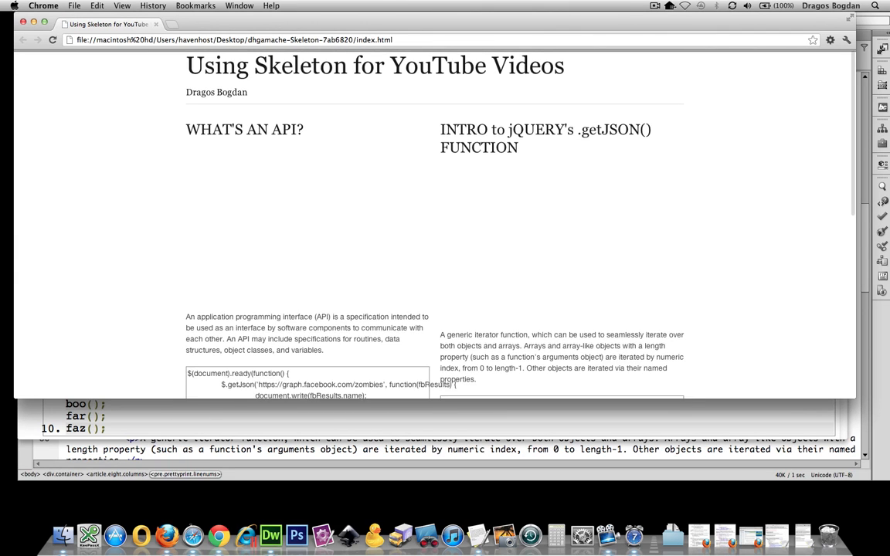
{"action": "scroll", "scroll_direction": "down", "scroll_amount": 3}
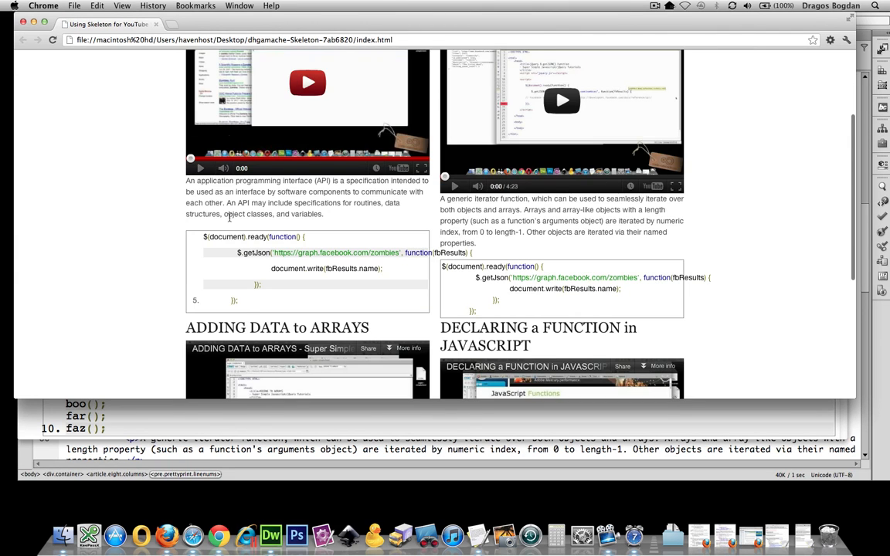
{"action": "left_click_drag", "start_coordinate": [201, 237], "coordinate": [239, 301]}
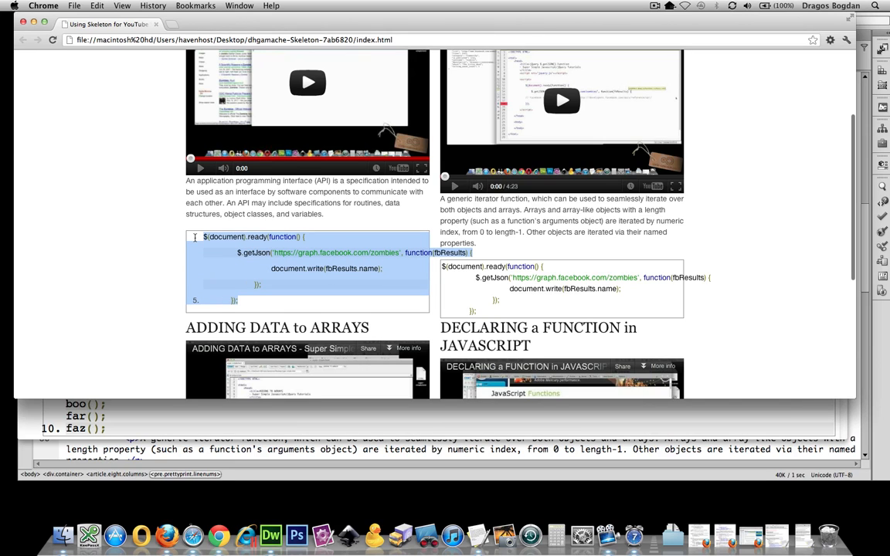
{"action": "left_click", "coordinate": [197, 302]}
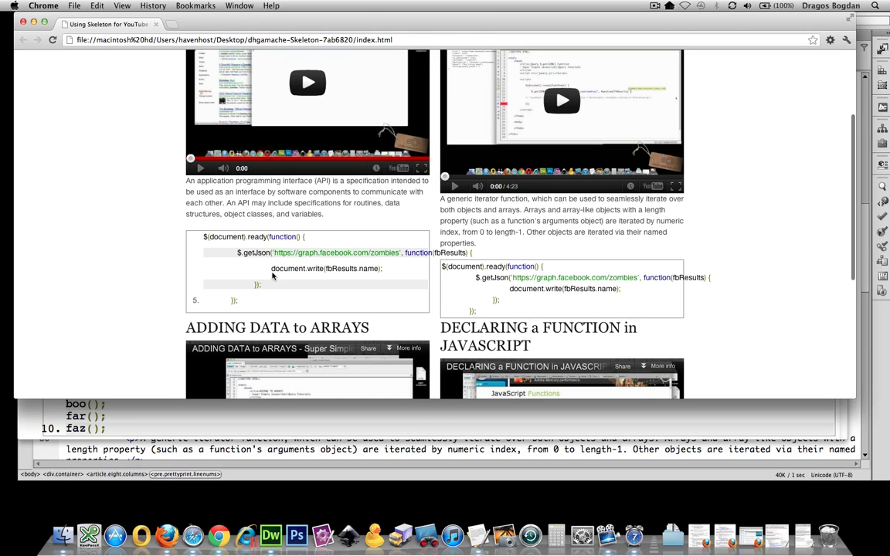
{"action": "mouse_move", "coordinate": [207, 232]}
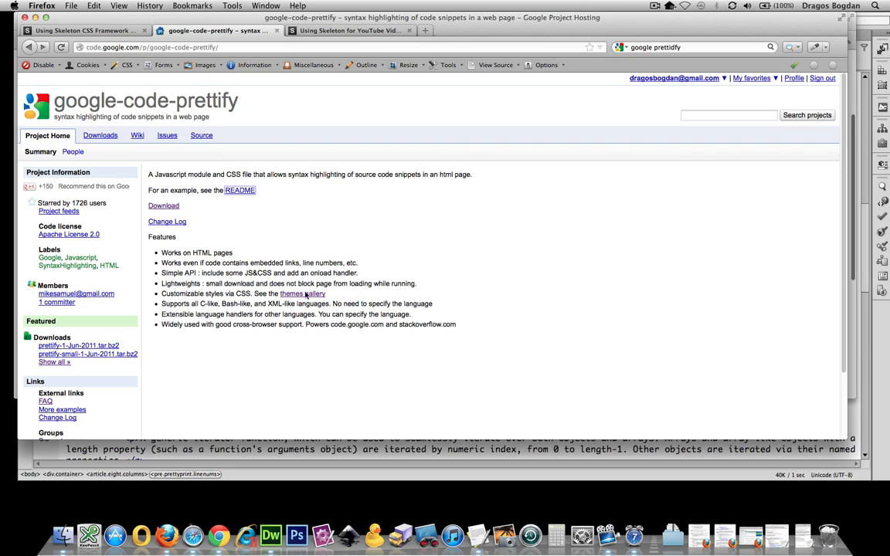
{"action": "mouse_move", "coordinate": [310, 298]}
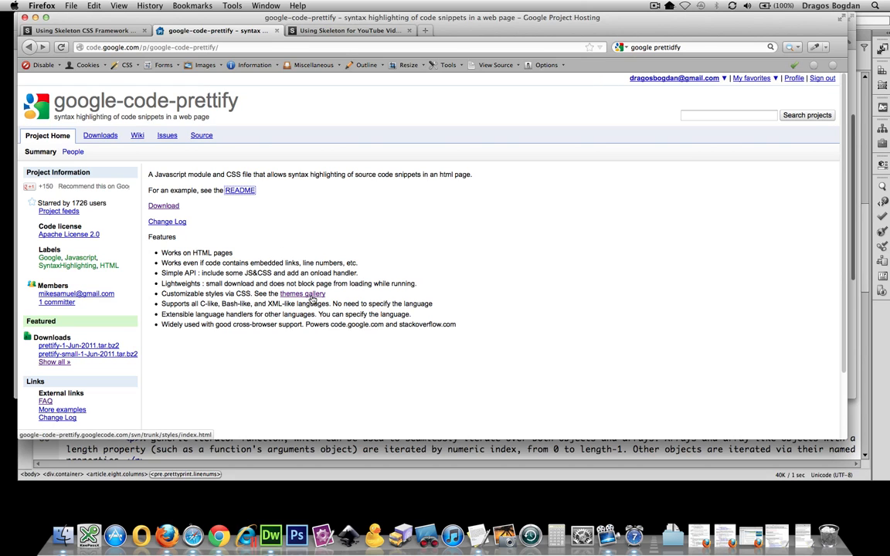
- Browse the prettify themes gallery down to Sons-Of-Obsidian and open its stylesheet
{"action": "left_click", "coordinate": [302, 294]}
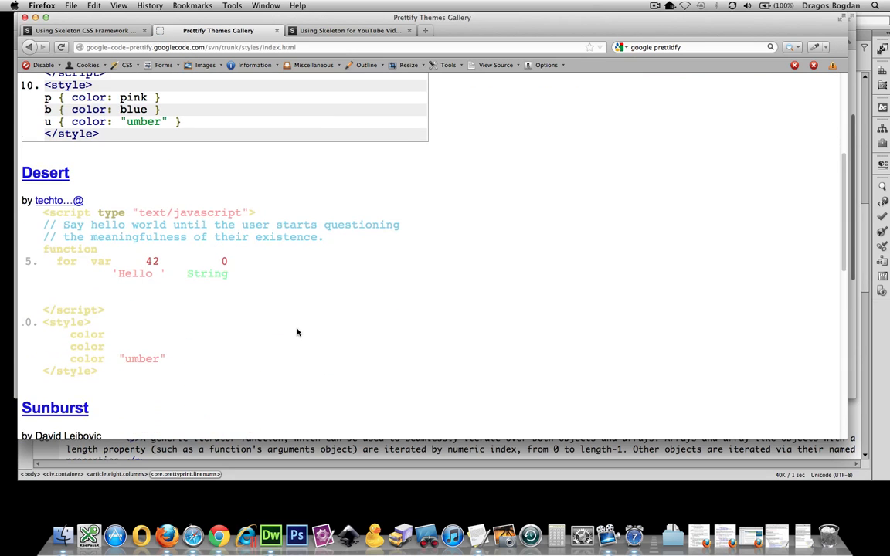
{"action": "scroll", "scroll_direction": "down", "scroll_amount": 3}
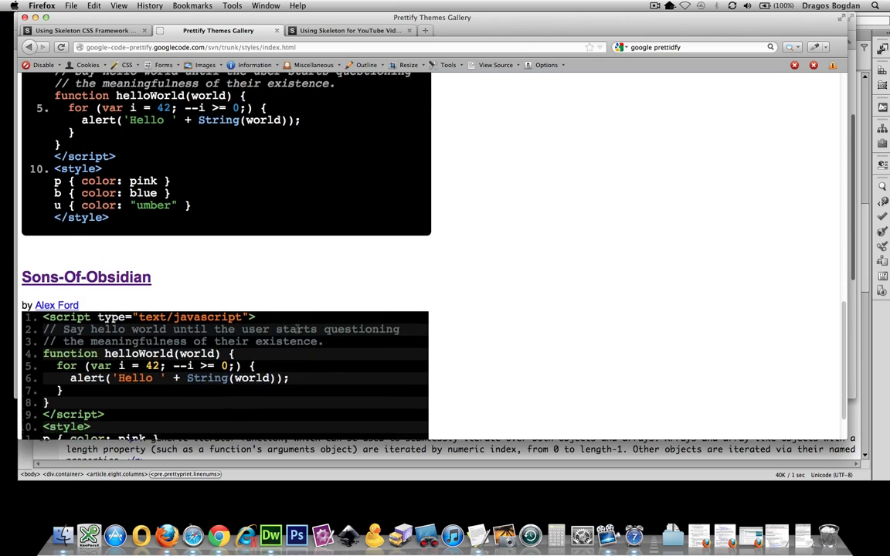
{"action": "scroll", "scroll_direction": "down", "scroll_amount": 3}
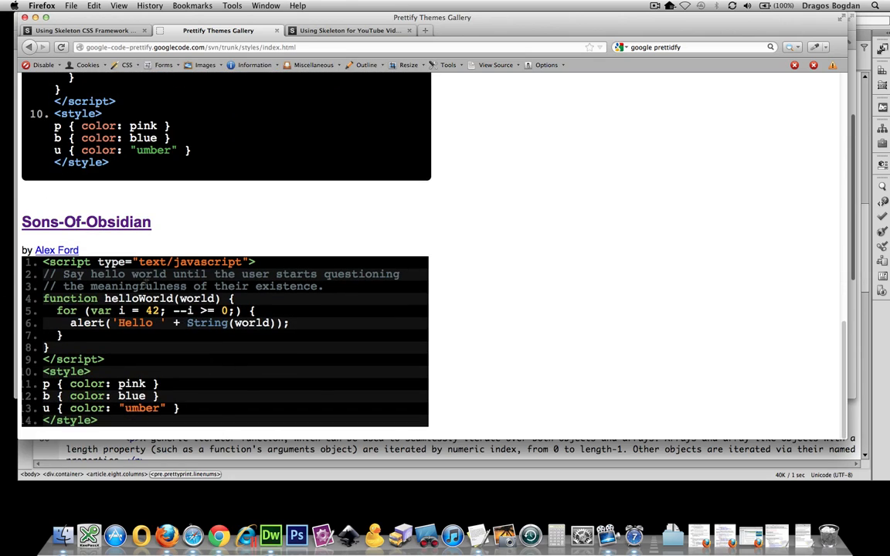
{"action": "mouse_move", "coordinate": [86, 222]}
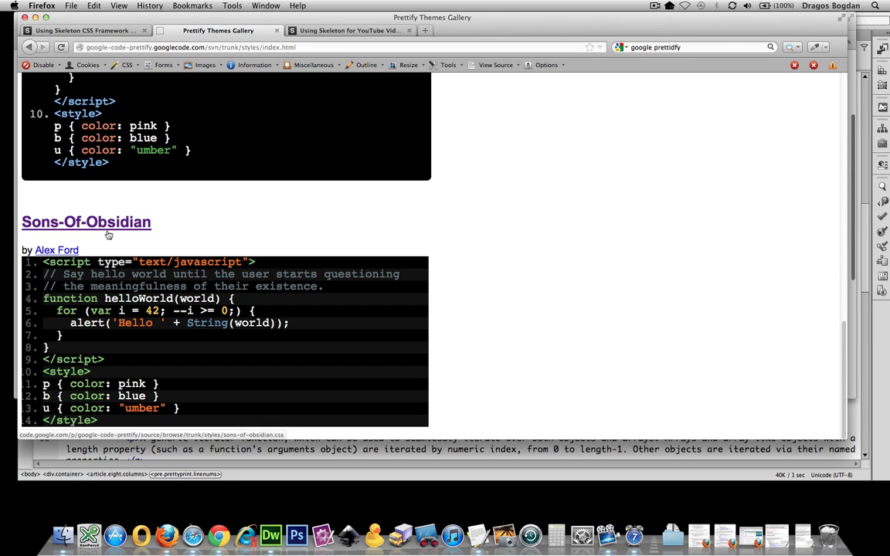
{"action": "left_click", "coordinate": [86, 222]}
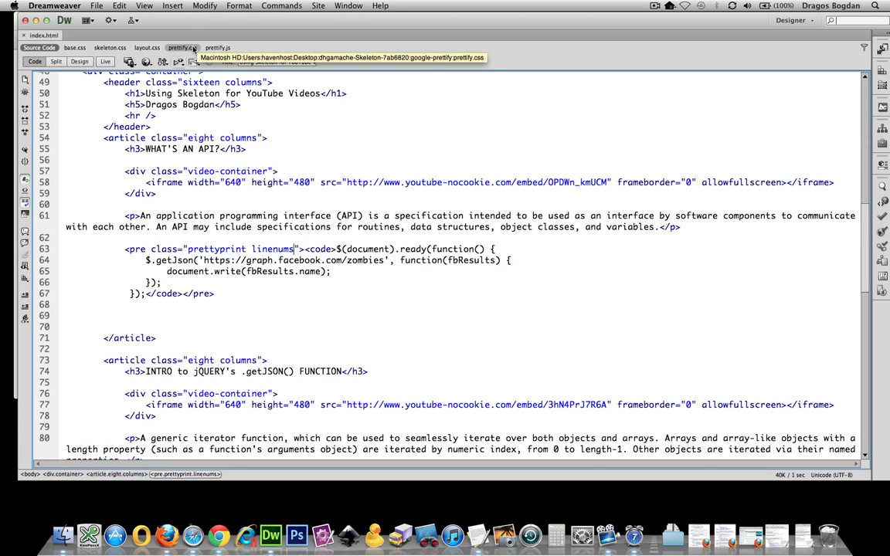
- Paste the Sons-Of-Obsidian CSS into prettify.css and highlight its credits comment
{"action": "left_click", "coordinate": [183, 47]}
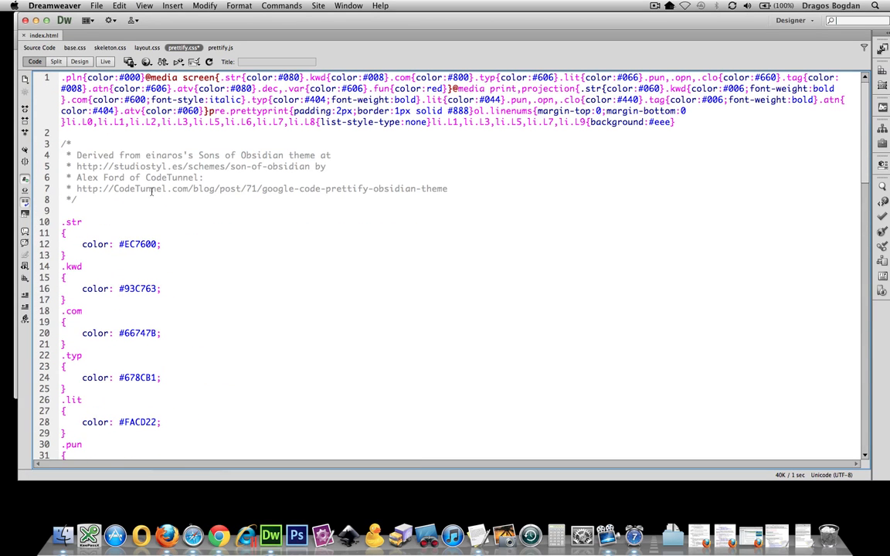
{"action": "left_click_drag", "start_coordinate": [65, 154], "coordinate": [77, 200]}
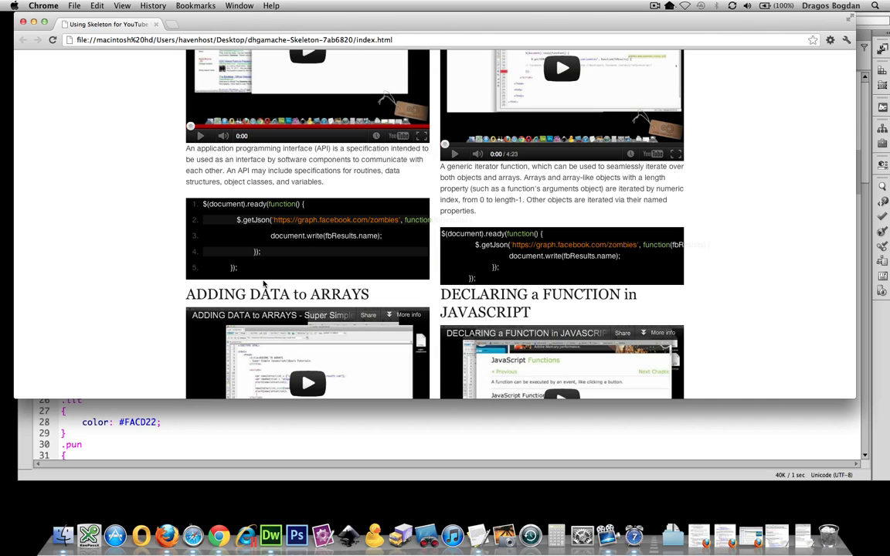
{"action": "mouse_move", "coordinate": [495, 501]}
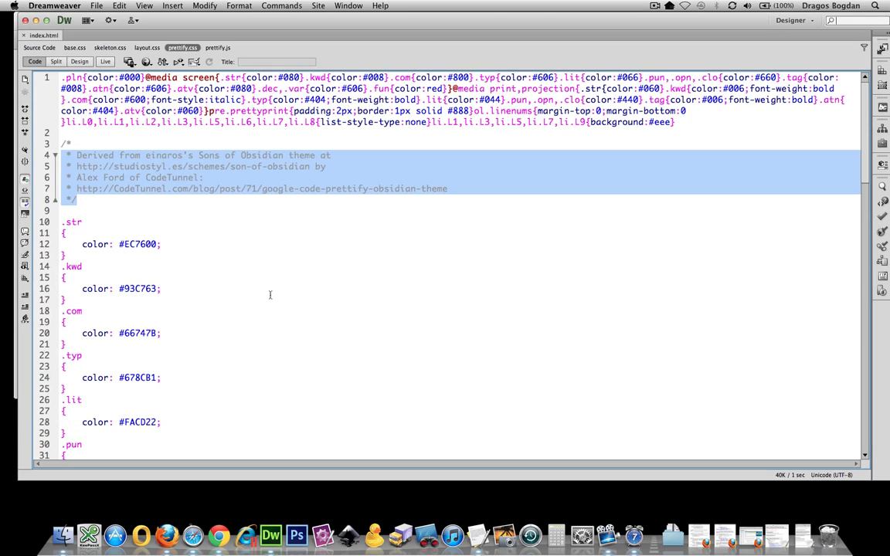
- Check the dark-themed snippet in Chrome, then deselect the text in prettify.css
{"action": "left_click", "coordinate": [147, 47]}
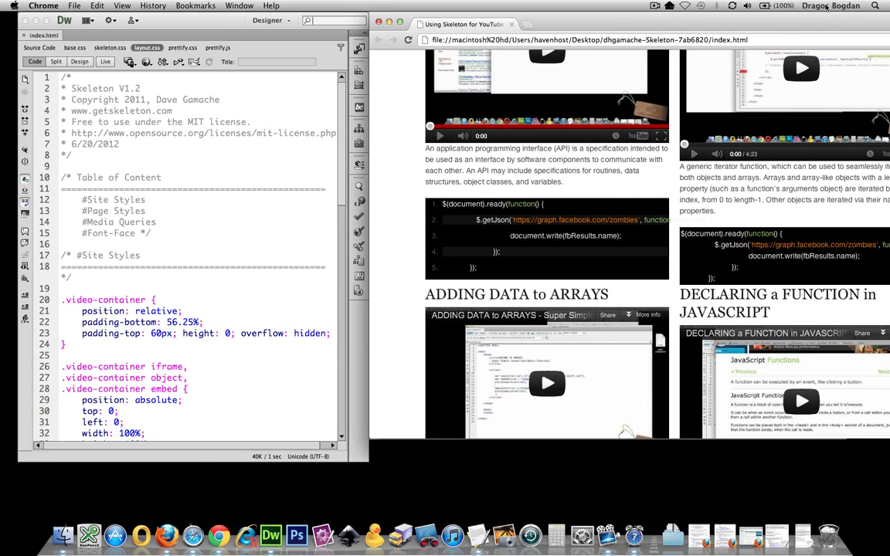
- Add a .prettyprint rule with white-space: pre-wrap; to layout.css, copying the class name from index.html
{"action": "scroll", "scroll_direction": "down", "scroll_amount": 3}
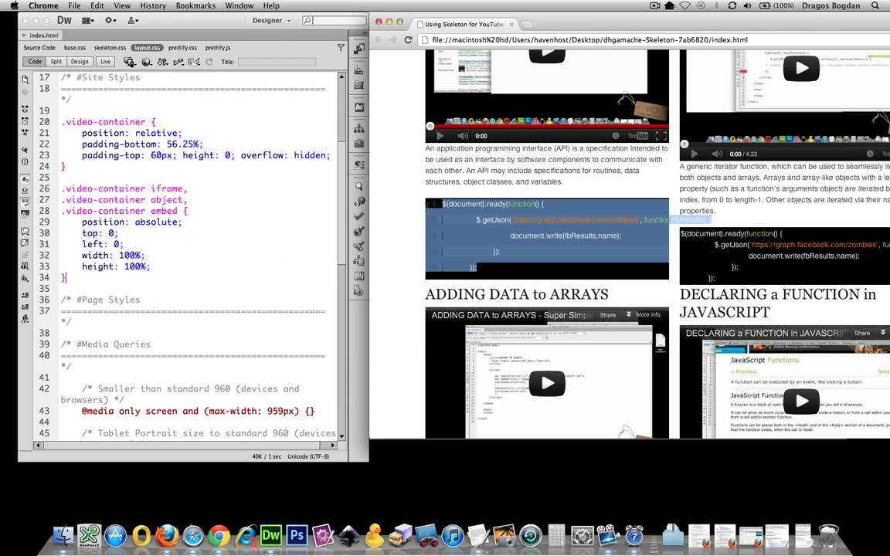
{"action": "scroll", "scroll_direction": "down", "scroll_amount": 3}
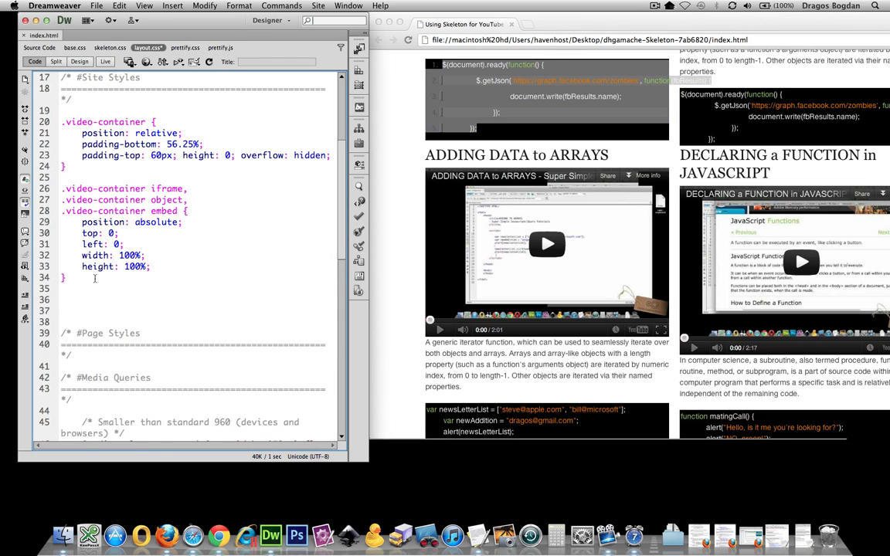
{"action": "type", "text": "pre {"}
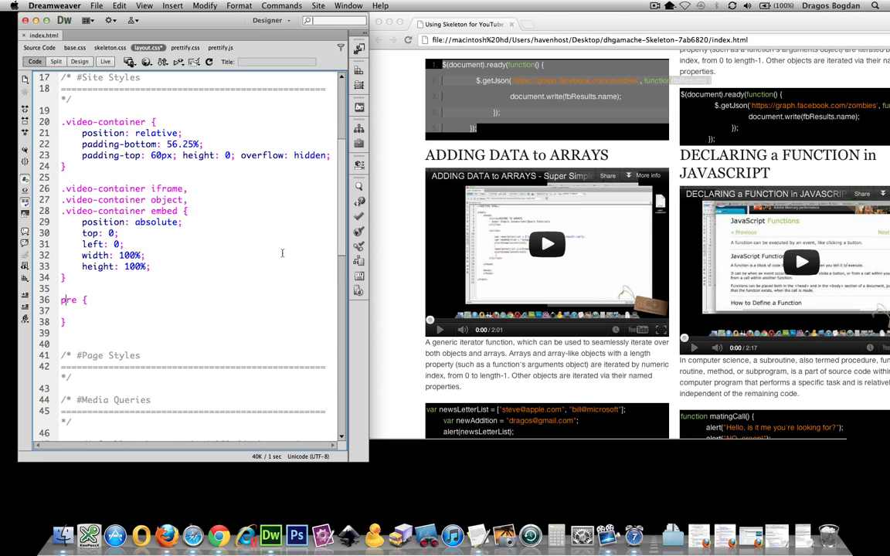
{"action": "mouse_move", "coordinate": [410, 264]}
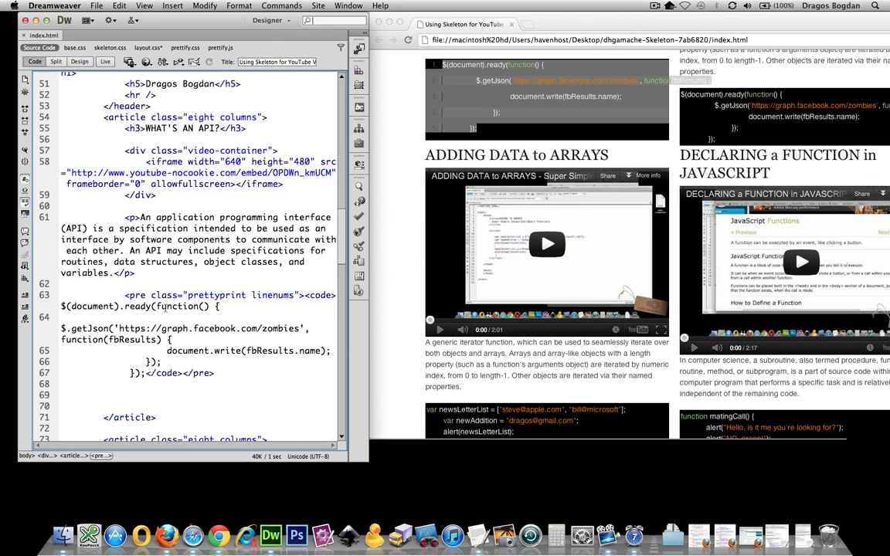
{"action": "double_click", "coordinate": [216, 295]}
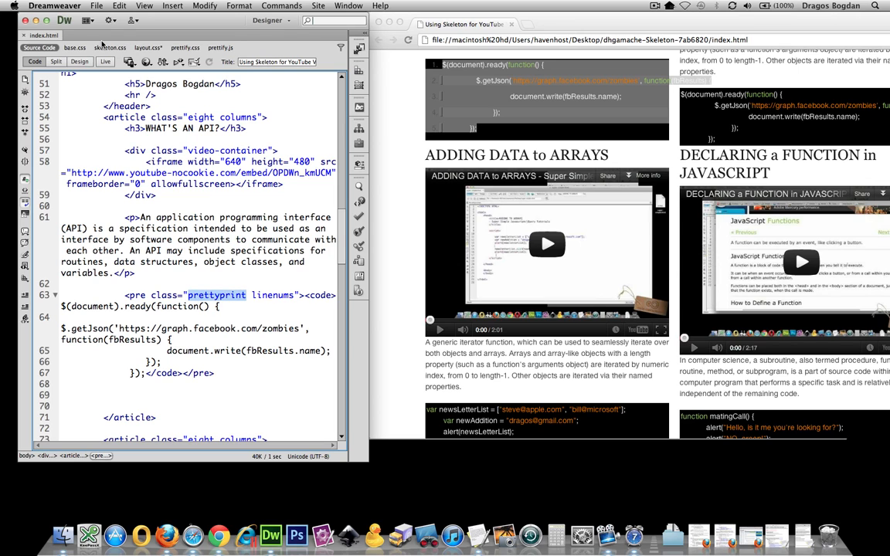
{"action": "left_click", "coordinate": [147, 48]}
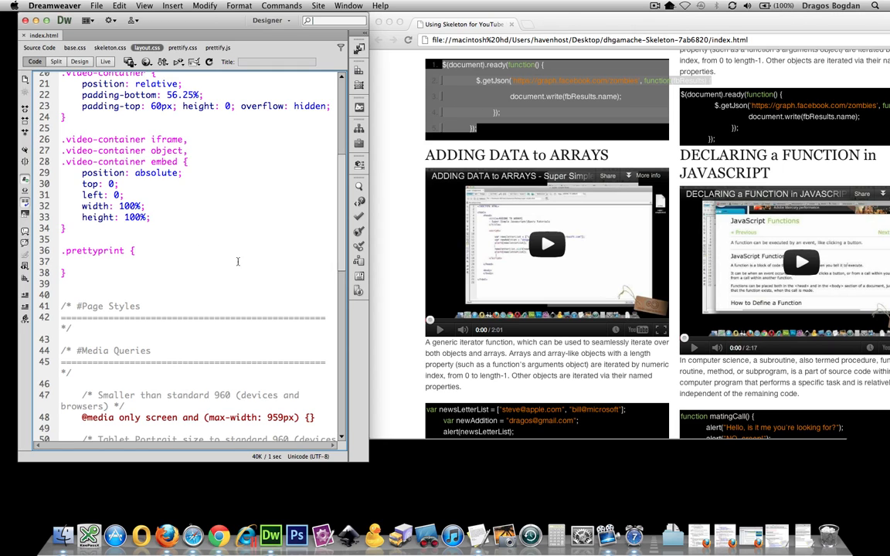
{"action": "type", "text": "white-spa"}
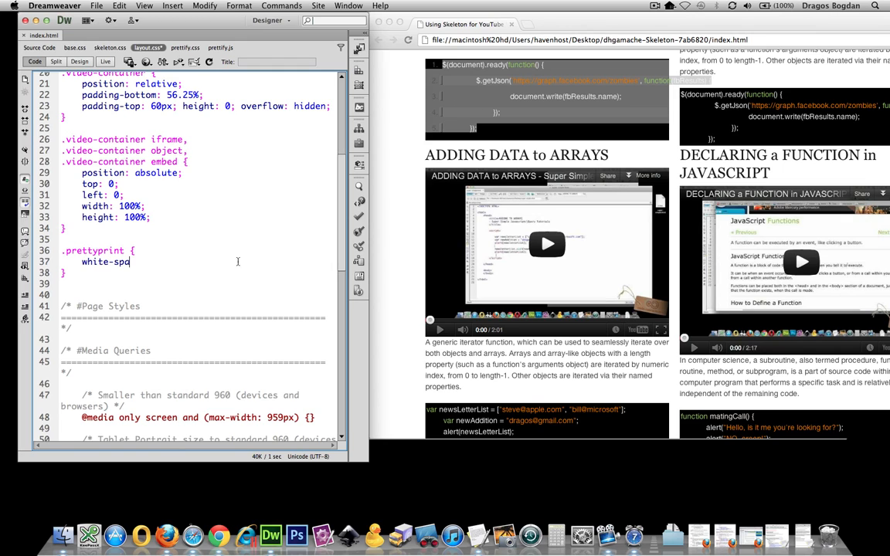
{"action": "type", "text": "ce:"}
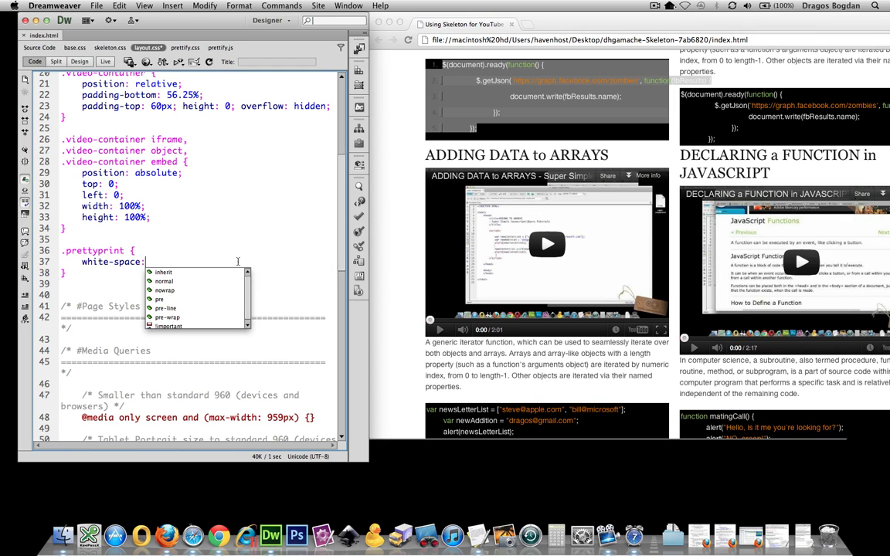
{"action": "left_click", "coordinate": [167, 318]}
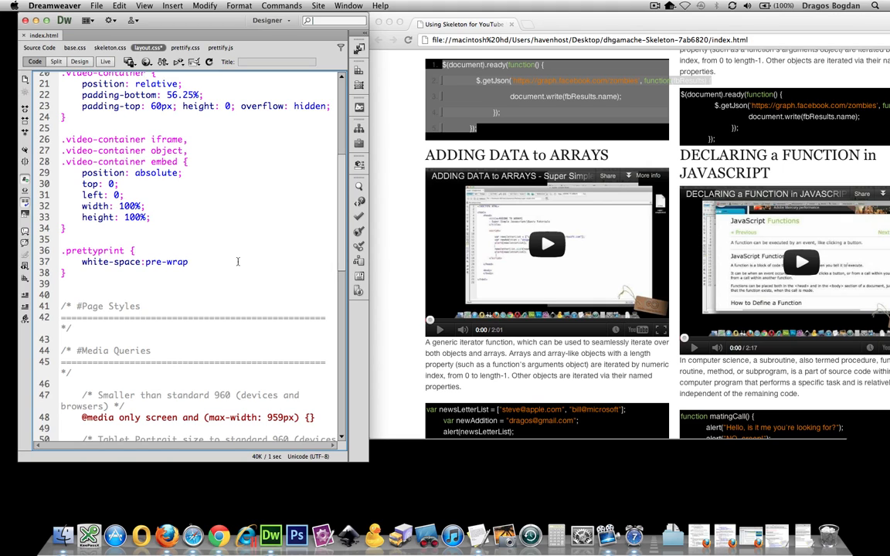
{"action": "type", "text": ";"}
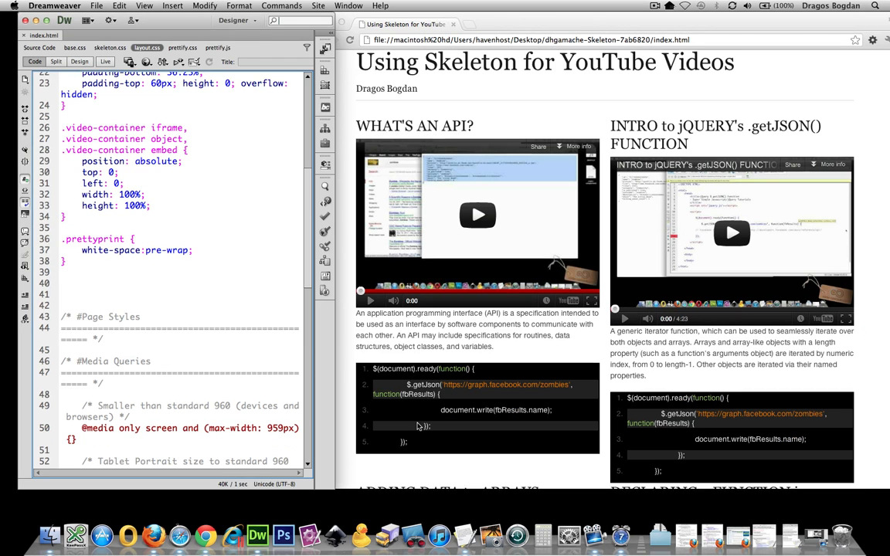
- Scroll the reloaded Chrome page to see the wrapped dark code blocks
{"action": "scroll", "scroll_direction": "down", "scroll_amount": 3}
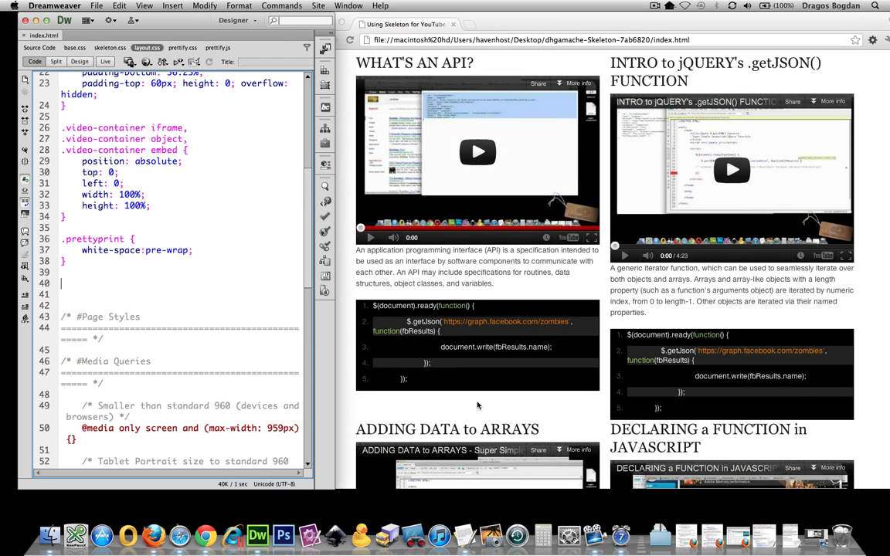
{"action": "scroll", "scroll_direction": "down", "scroll_amount": 3}
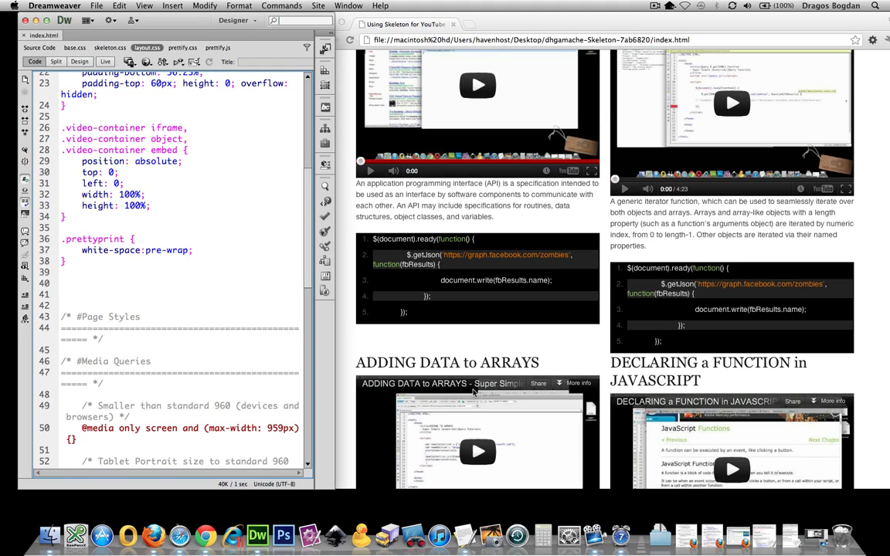
{"action": "mouse_move", "coordinate": [452, 384]}
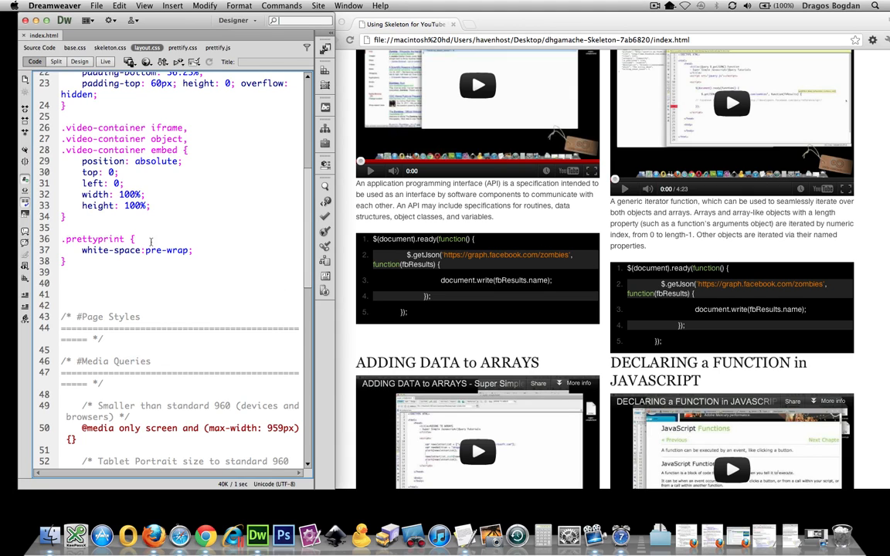
- Type a .prettyprint li { margin:0; } rule below .prettyprint in layout.css
{"action": "type", "text": ".prettyprint {"}
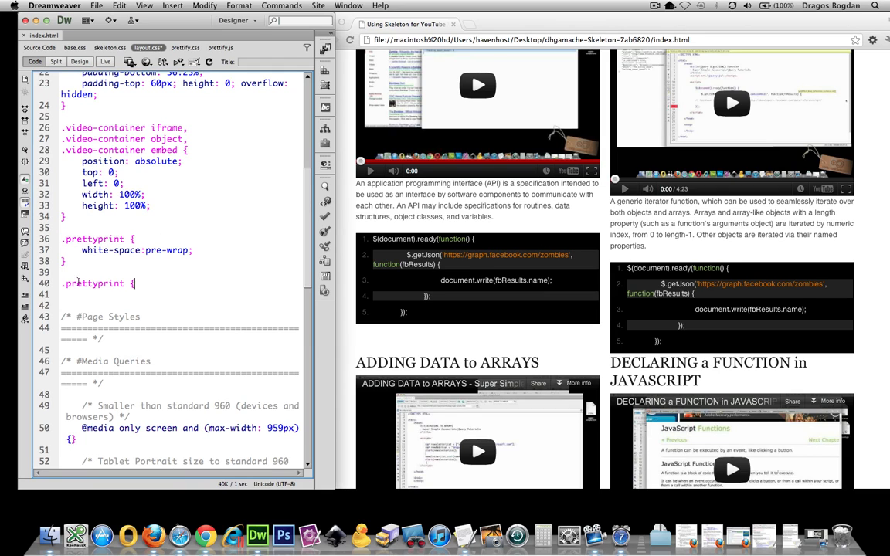
{"action": "type", "text": "li"}
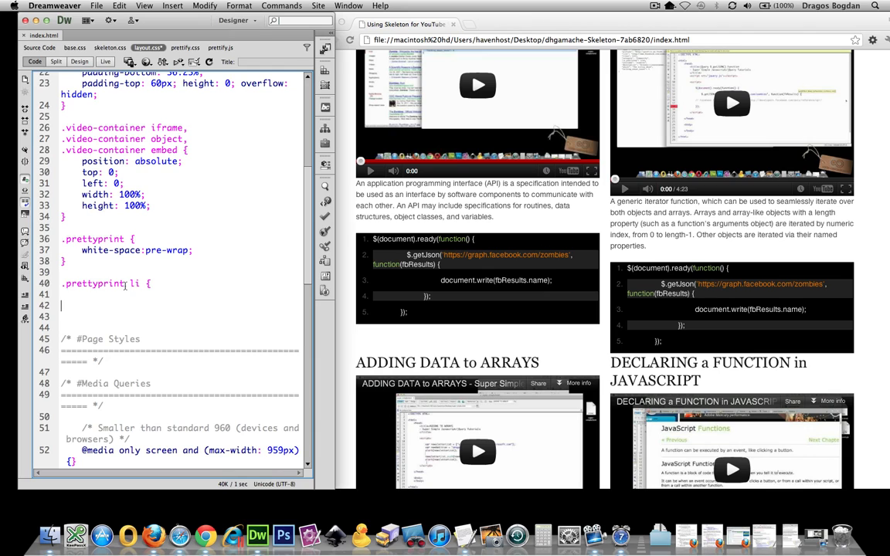
{"action": "type", "text": "mo"}
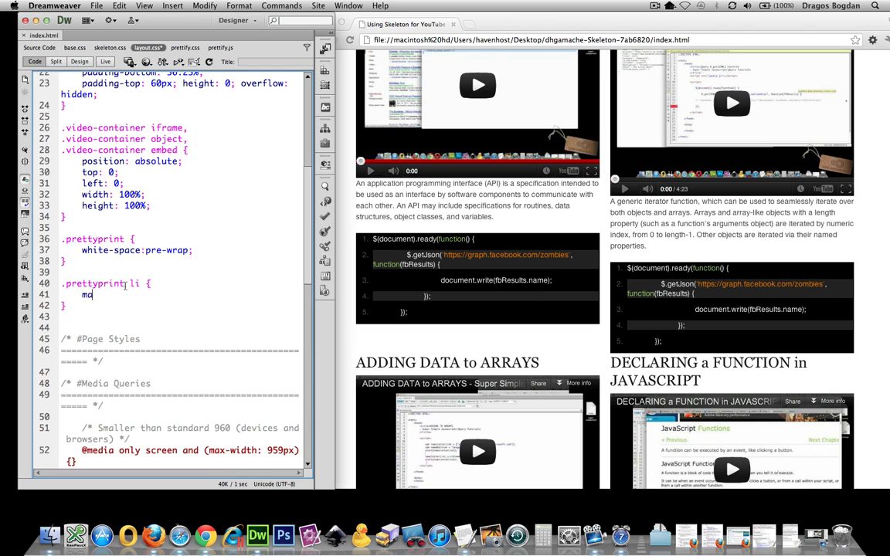
{"action": "type", "text": "argin:0;"}
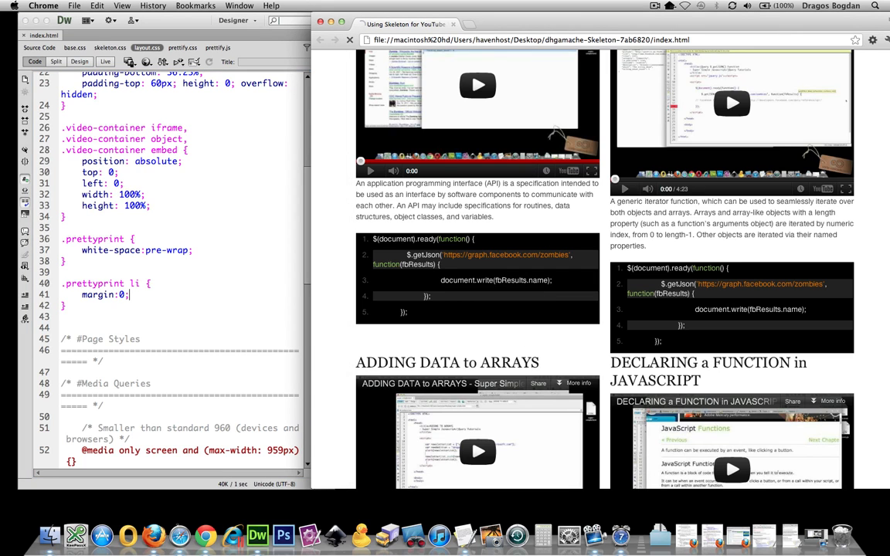
- Scroll the refreshed Chrome page to inspect the tightly spaced code lines
{"action": "scroll", "scroll_direction": "down", "scroll_amount": 3}
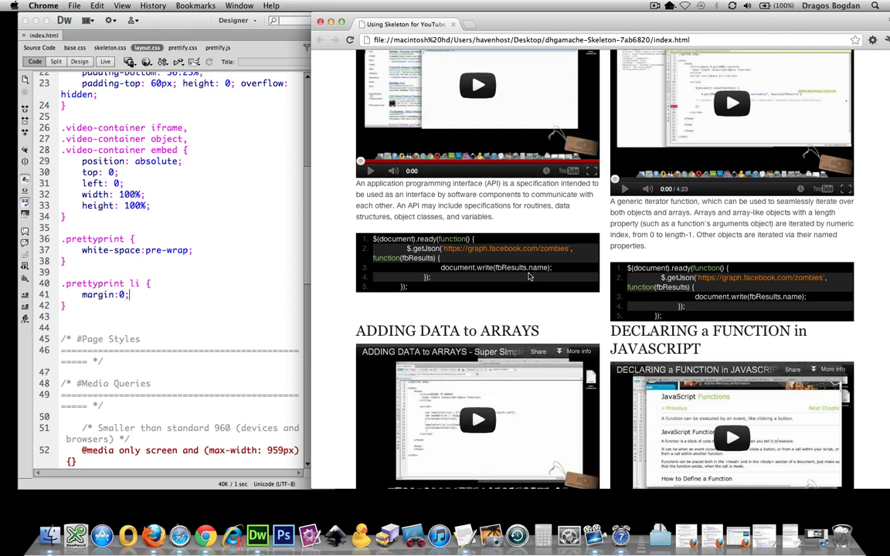
{"action": "scroll", "scroll_direction": "down", "scroll_amount": 3}
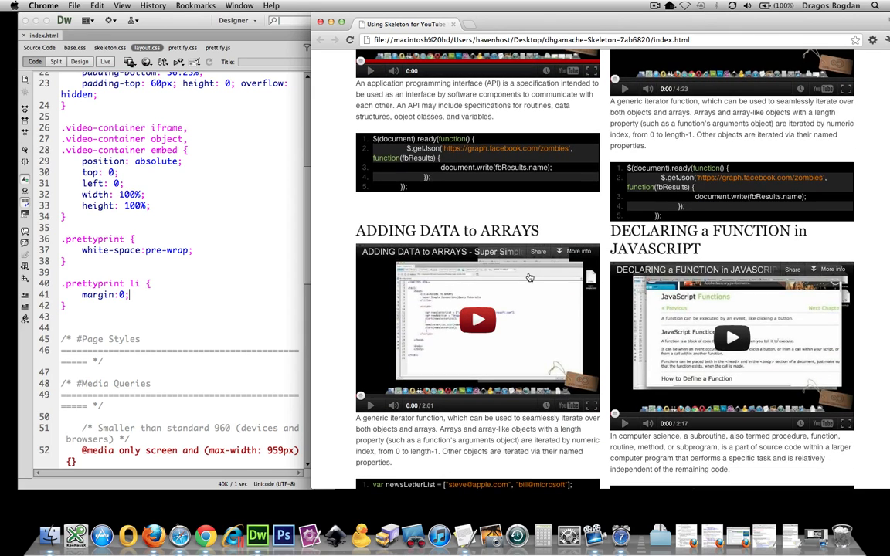
{"action": "scroll", "scroll_direction": "down", "scroll_amount": 3}
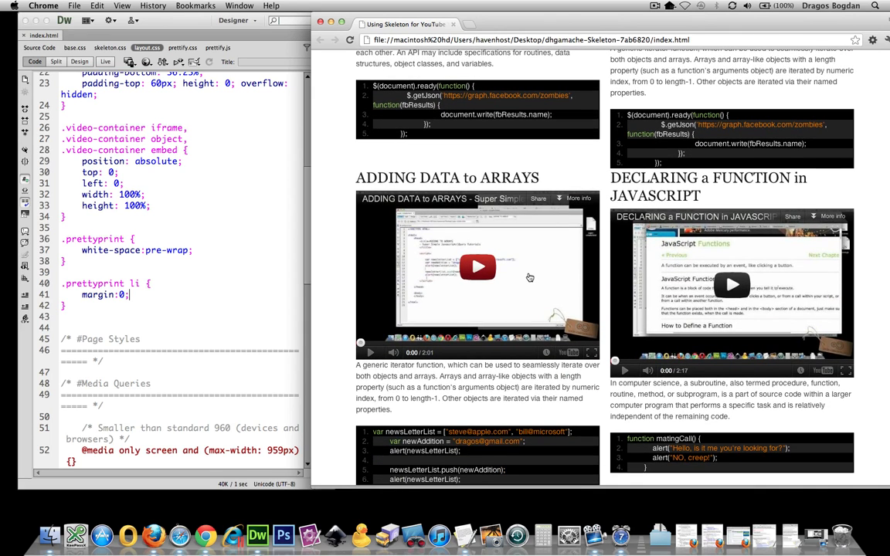